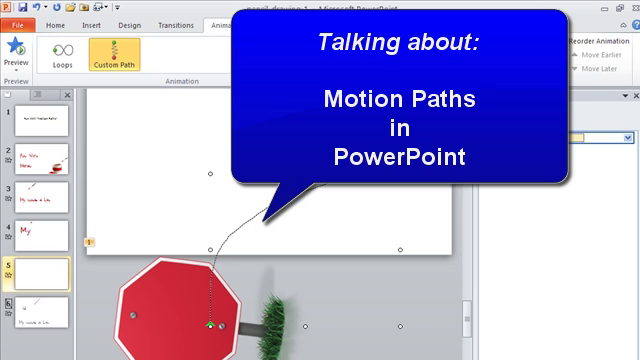
mouse_move(323, 204)
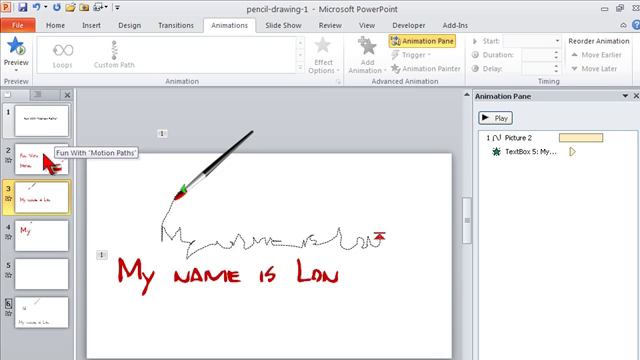
Step: Go to the blank fifth slide in the slides pane
left_click(35, 155)
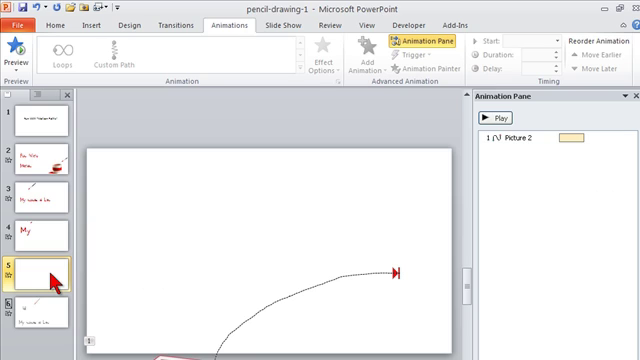
Step: Add a slide after slide 5 with a 'Hello' text box, enlarged via Grow Font
right_click(40, 275)
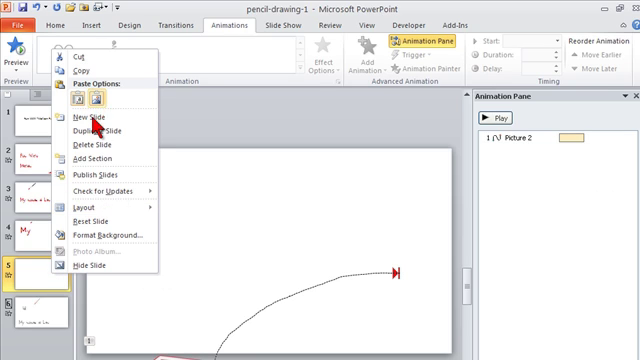
left_click(73, 117)
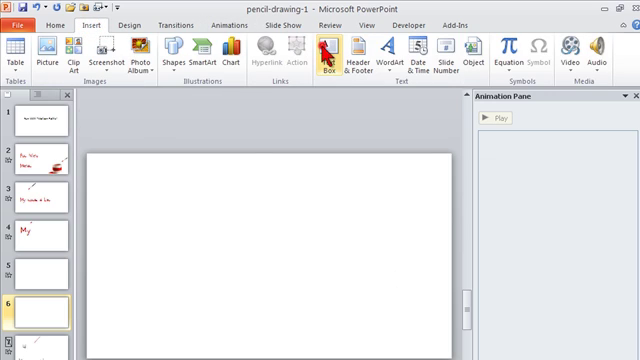
left_click(335, 56)
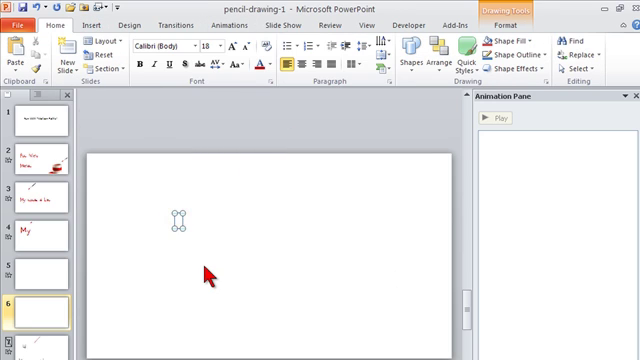
type("Hell")
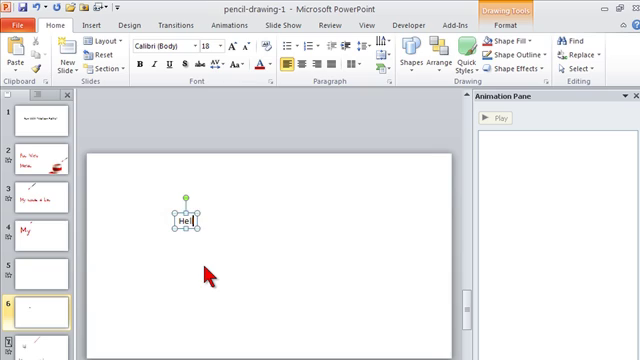
type("o")
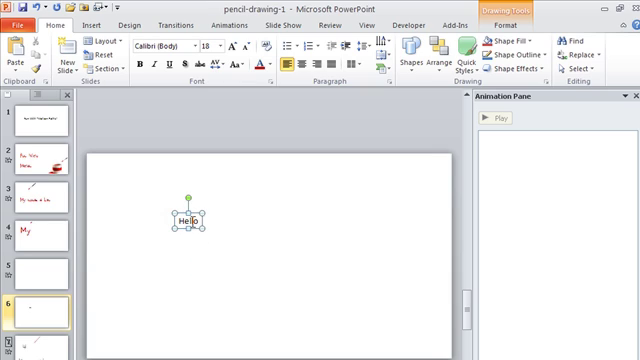
triple_click(186, 222)
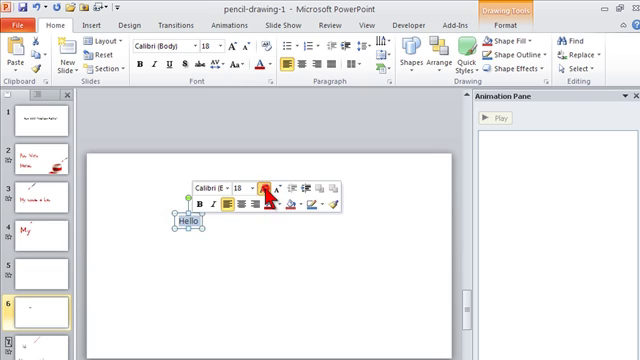
left_click(268, 190)
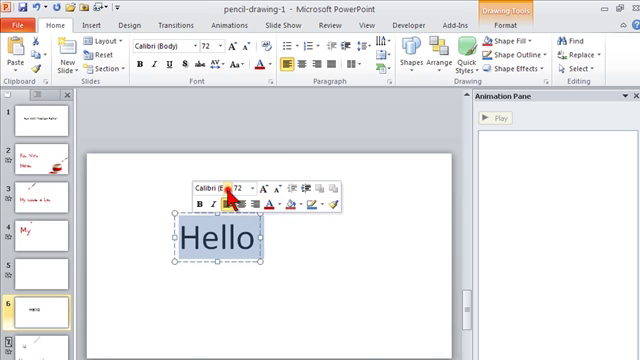
Step: Change the Hello text to the Calvin font from the font list
left_click(206, 183)
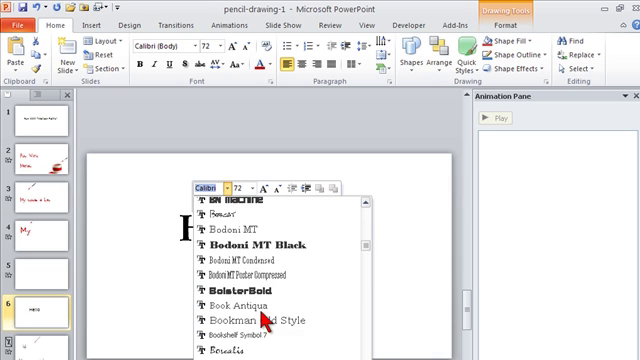
left_click(243, 308)
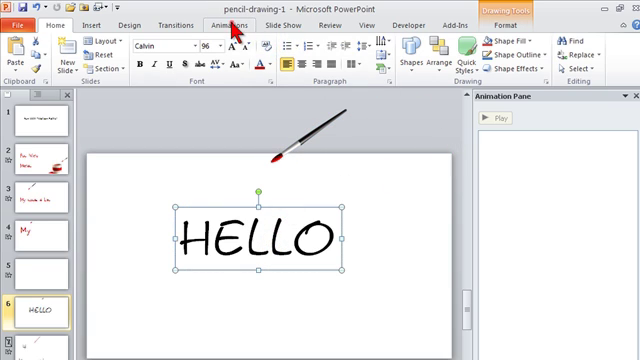
Step: Apply Appear to HELLO, animating by letter with a 0.5 s delay
left_click(222, 26)
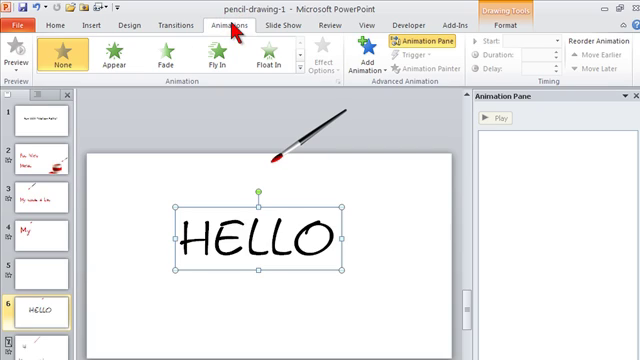
mouse_move(308, 66)
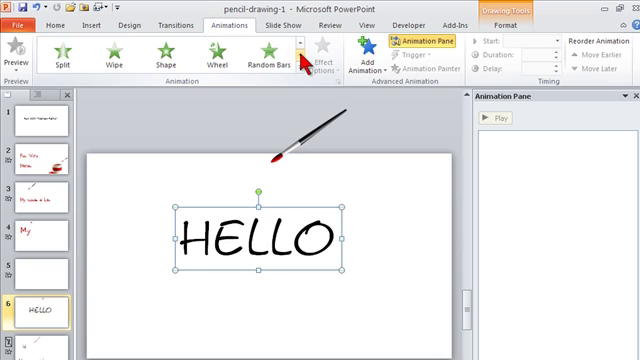
mouse_move(300, 55)
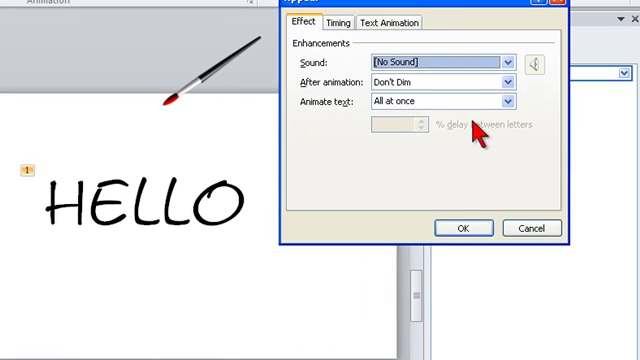
left_click(511, 99)
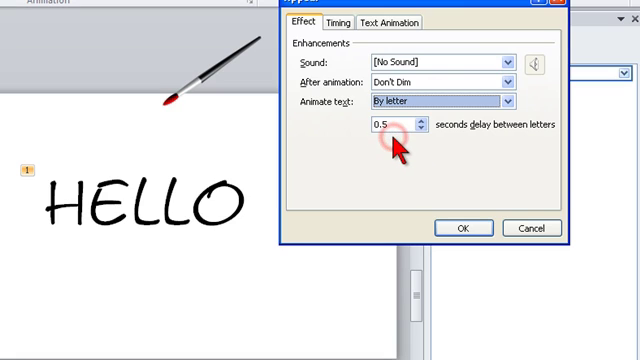
left_click(424, 128)
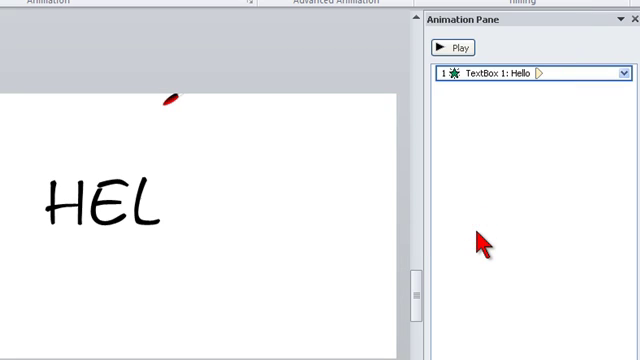
Step: Preview the letter-by-letter HELLO animation from the Animation Pane
left_click(446, 47)
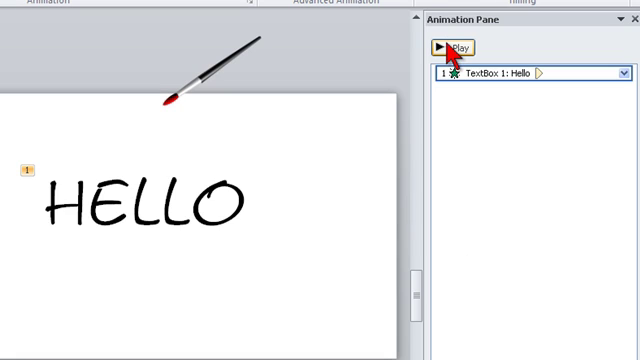
left_click(449, 46)
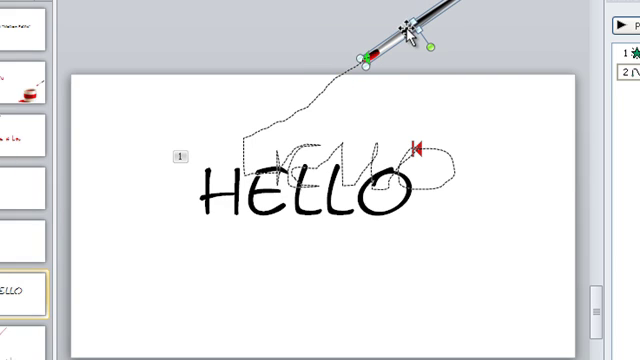
Step: Select the pen image and set its motion path to Start With Previous
left_click(305, 190)
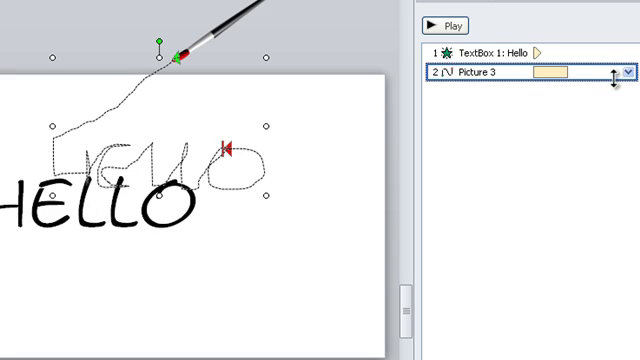
left_click(622, 79)
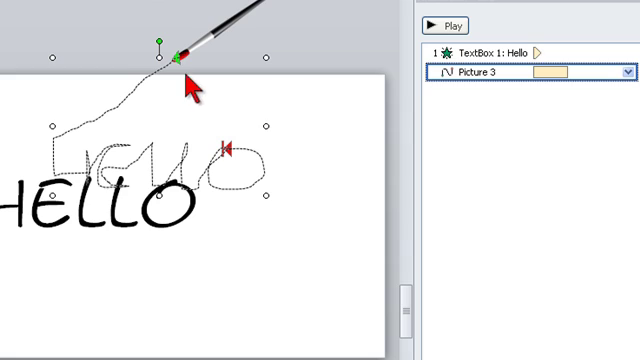
mouse_move(120, 105)
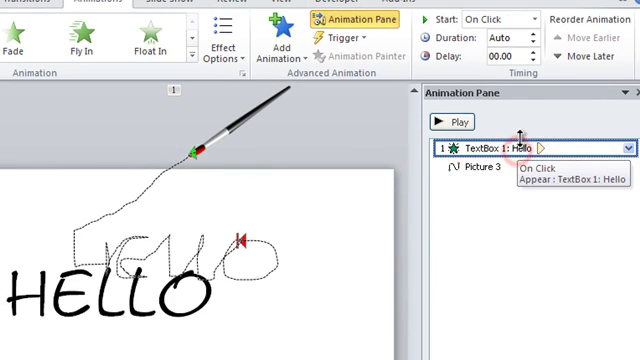
Step: Select the HELLO text animation, stop the preview, and set its delay to 00.50
left_click(537, 58)
type("00.75")
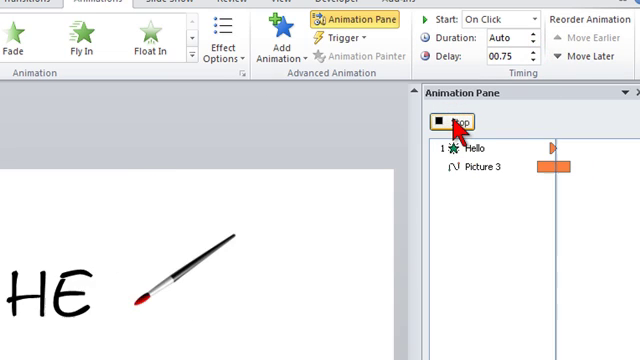
left_click(461, 121)
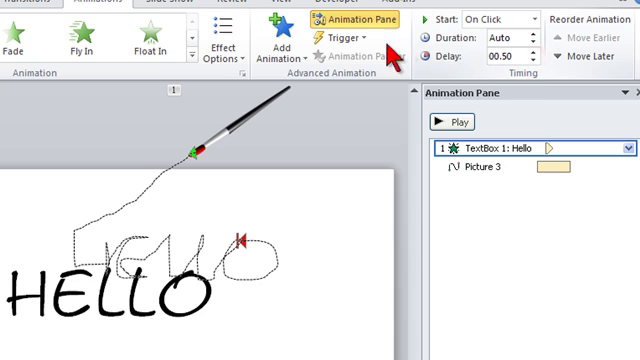
left_click(452, 122)
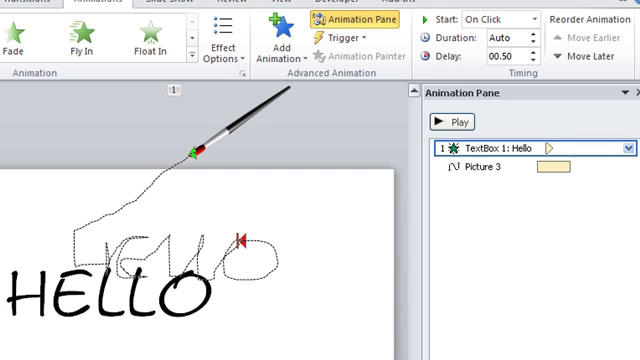
left_click(454, 121)
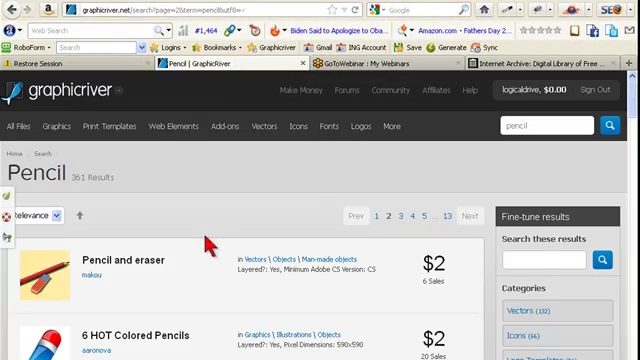
mouse_move(205, 245)
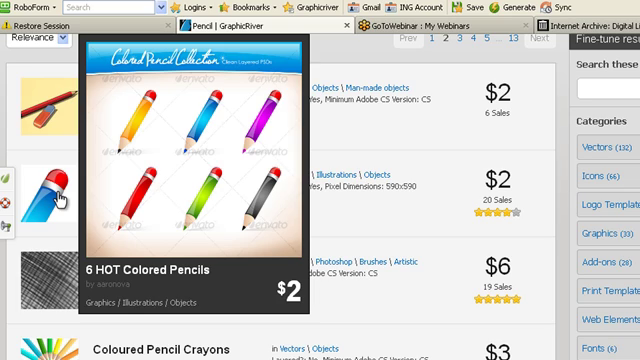
Step: Scroll through GraphicRiver's pencil search results
scroll("down", 3)
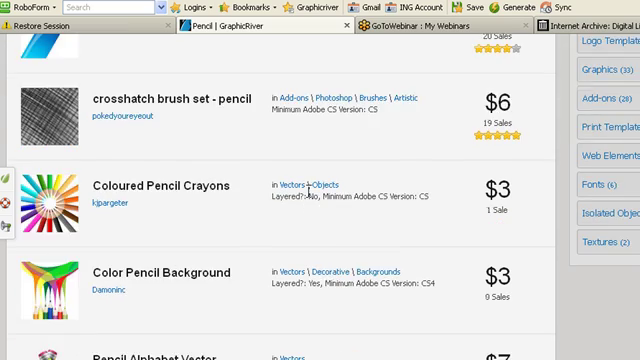